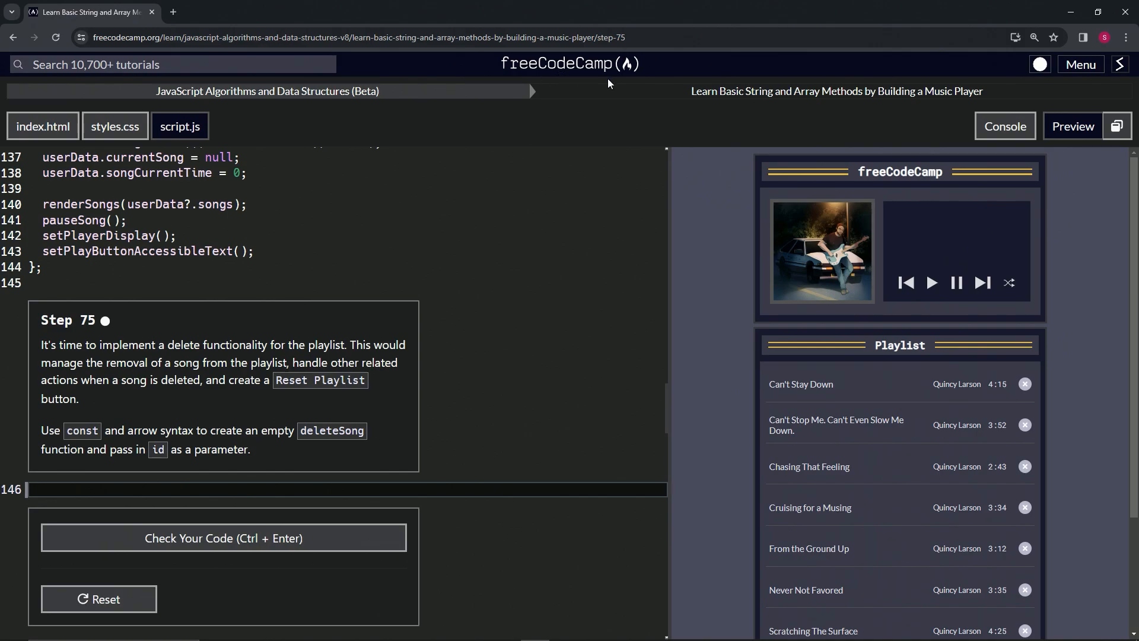
mouse_move(260, 109)
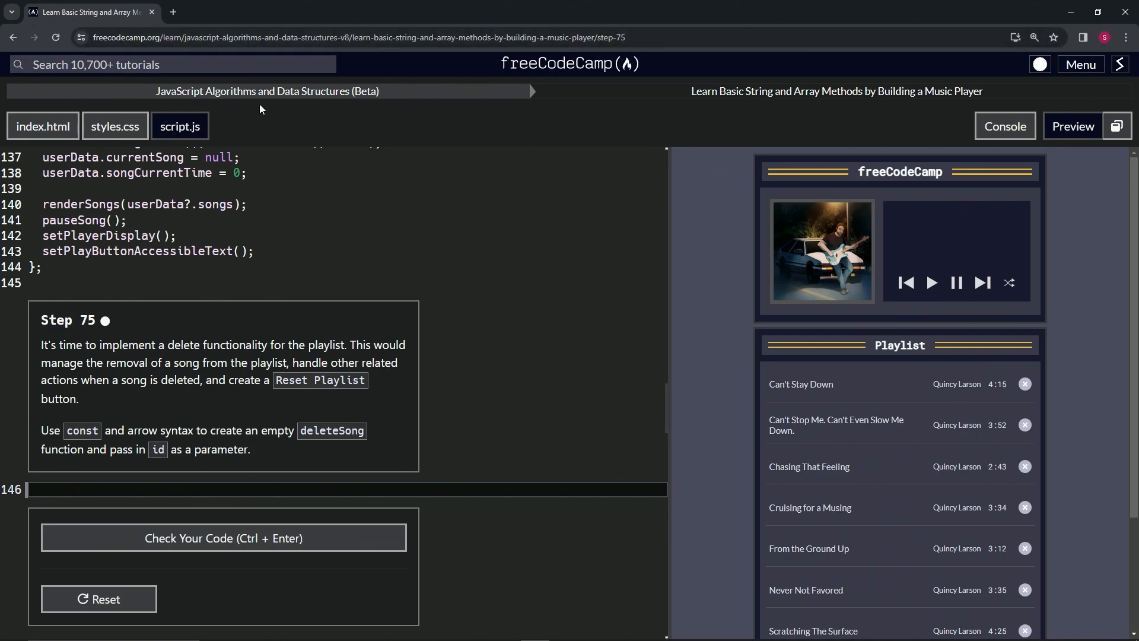
mouse_move(724, 110)
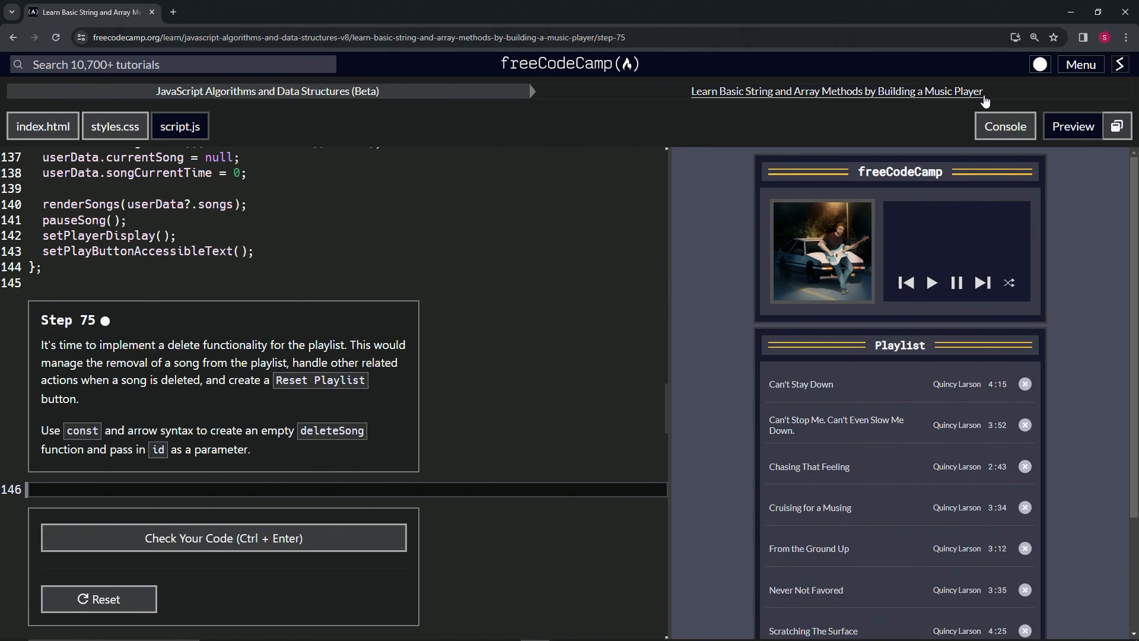
mouse_move(111, 332)
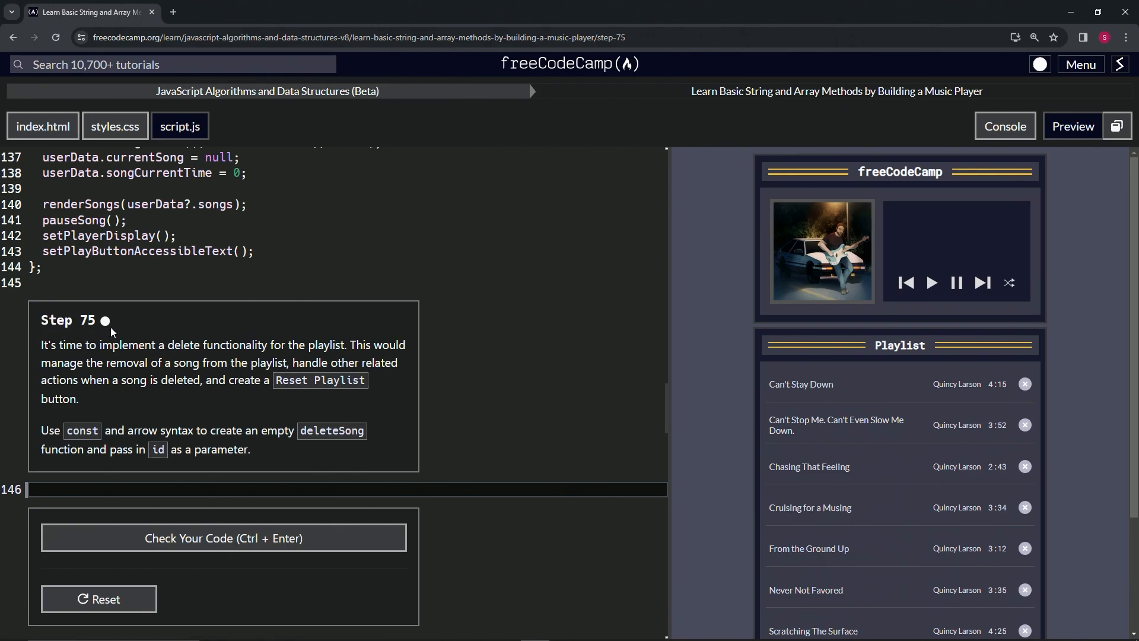
mouse_move(37, 354)
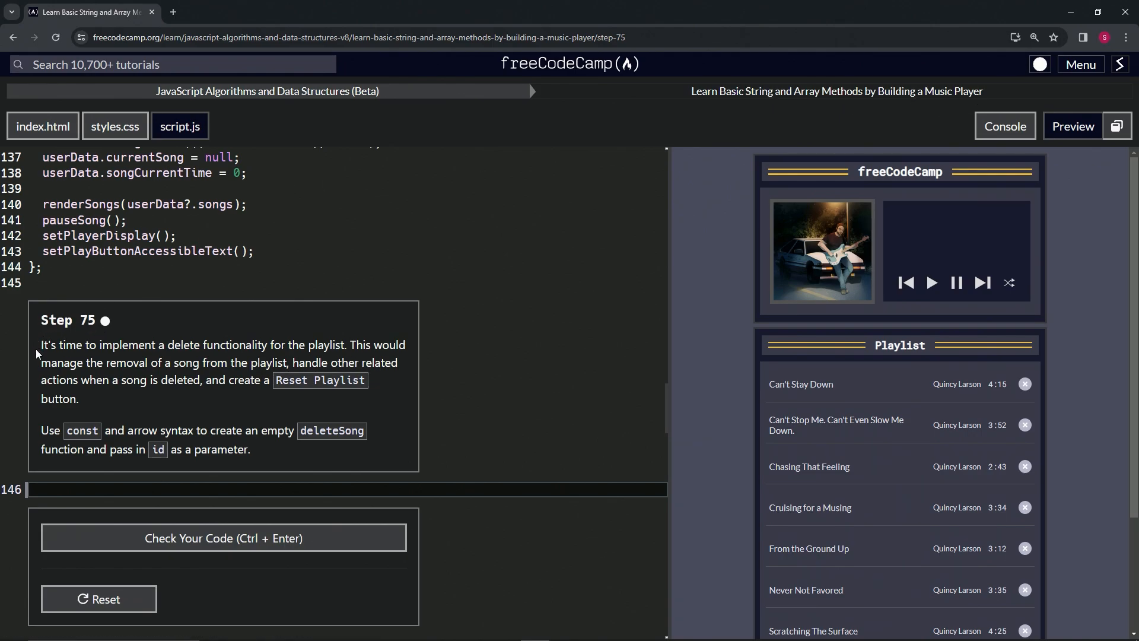
mouse_move(230, 356)
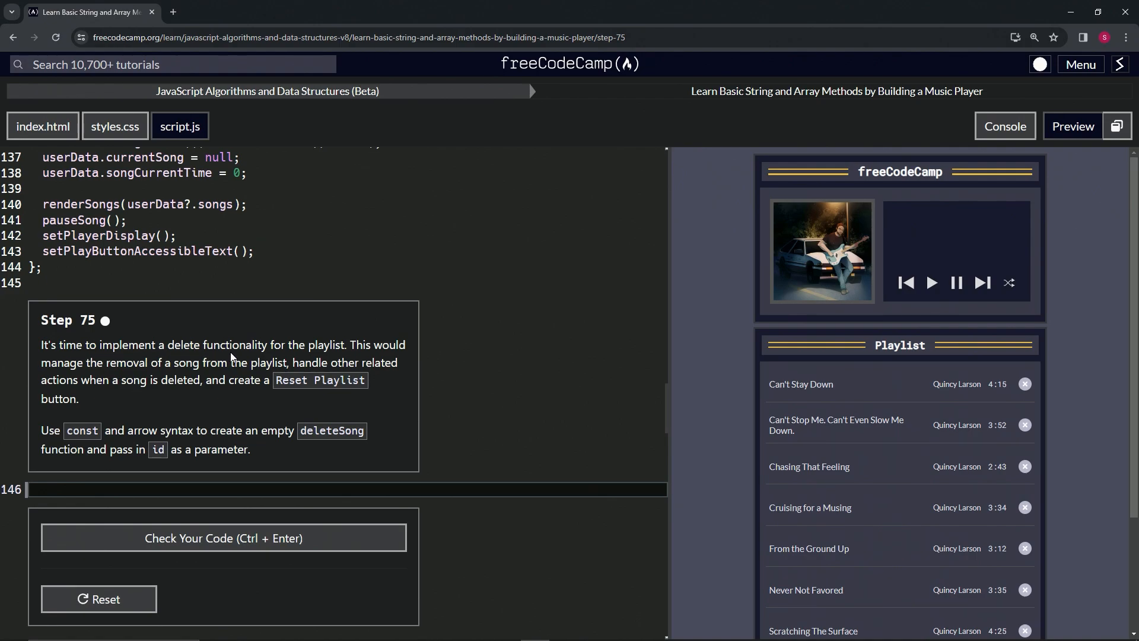
mouse_move(123, 369)
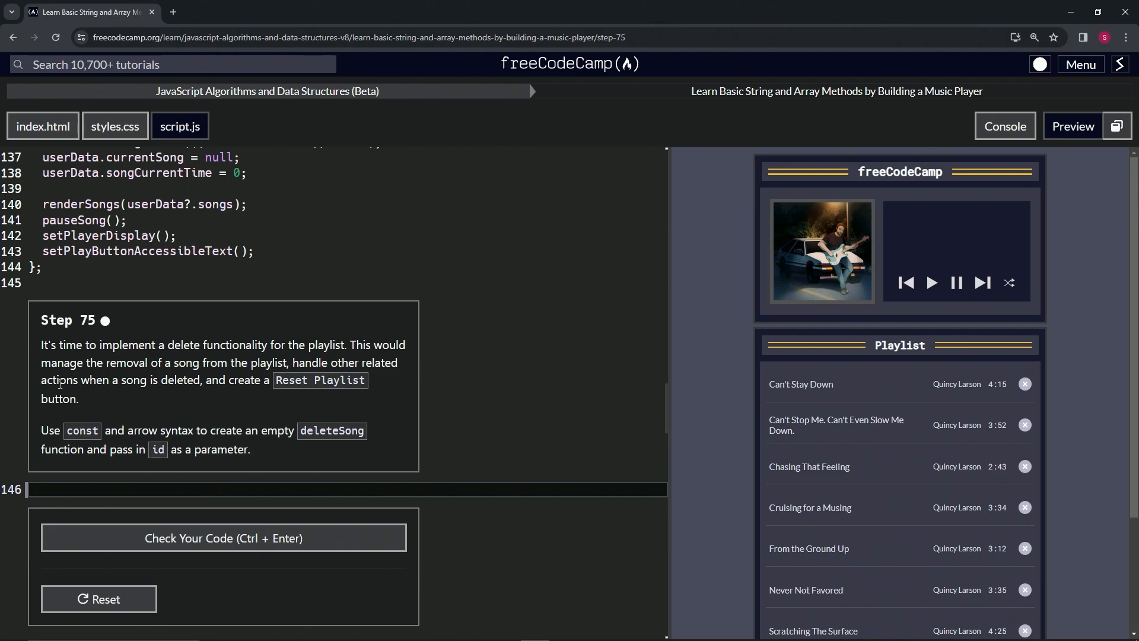
mouse_move(207, 392)
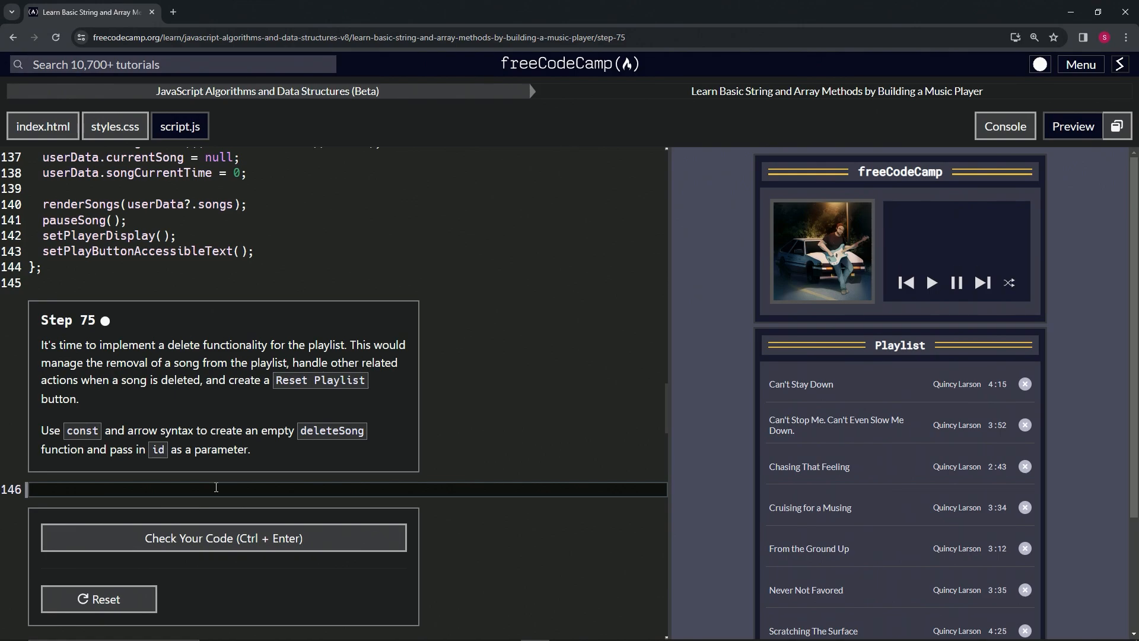
Type `const deleteSong = id => {}` on line 146 of script.js.
type("const del")
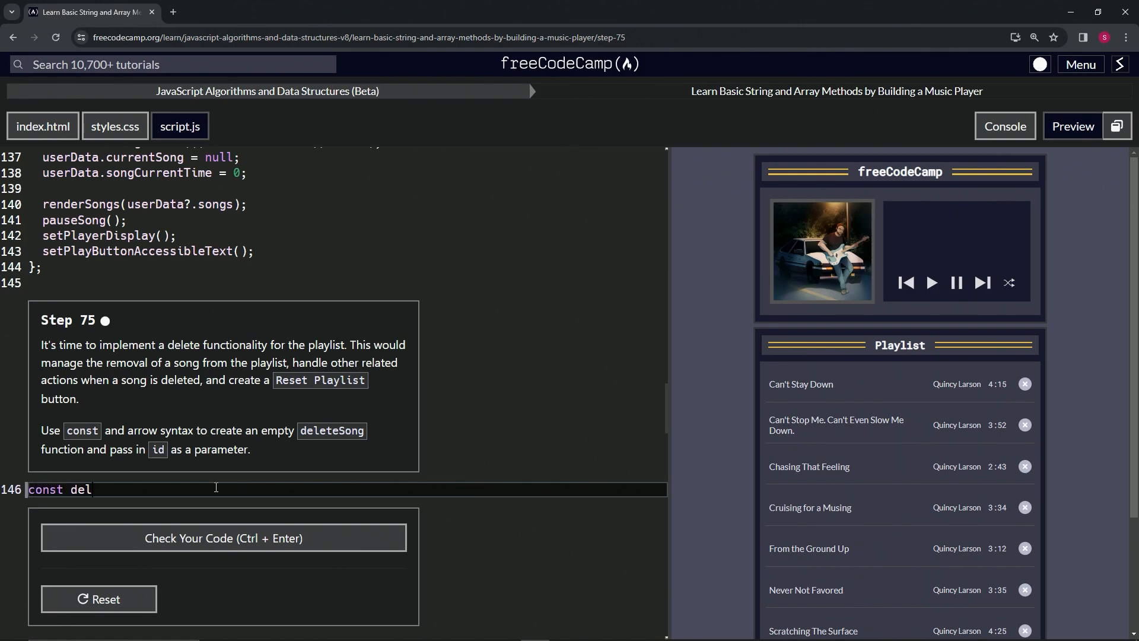
type("eteSong")
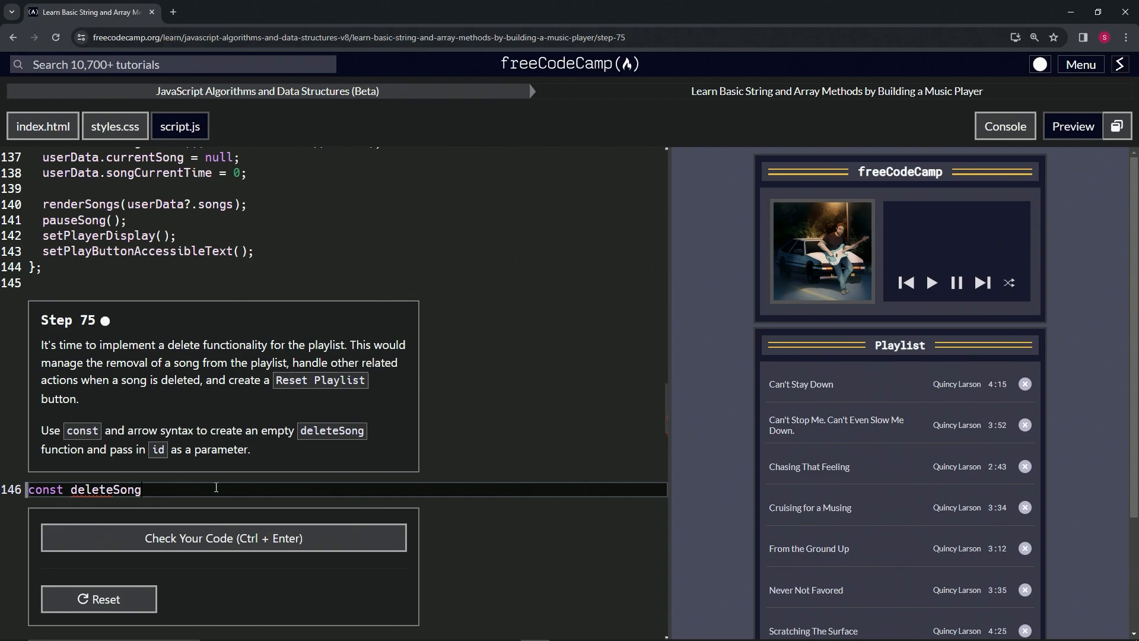
type("= id =")
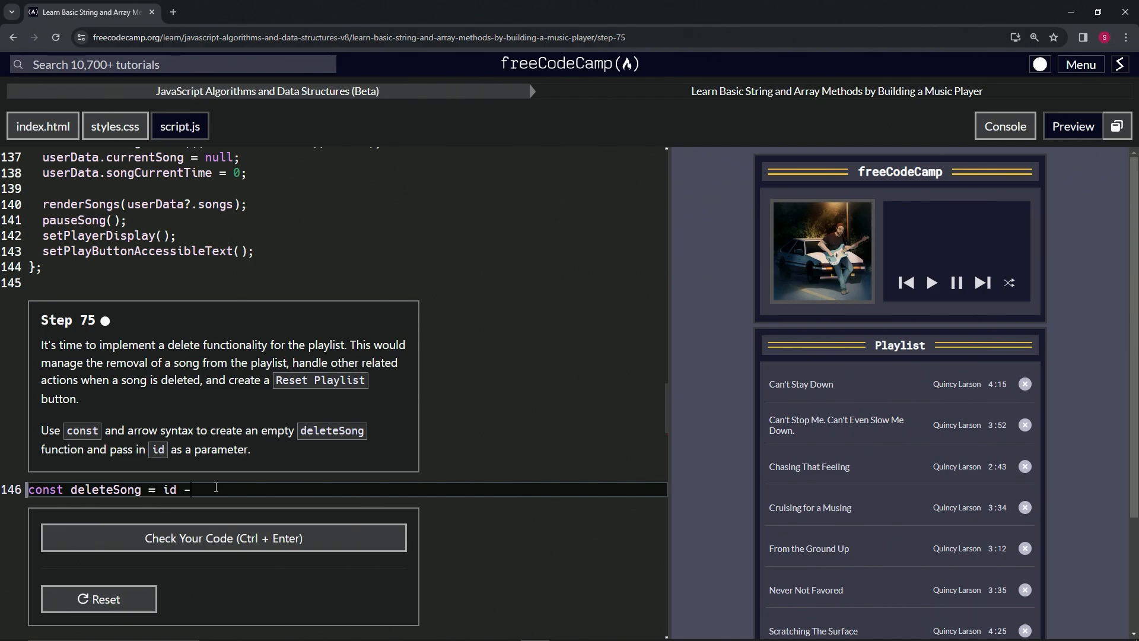
type(">")
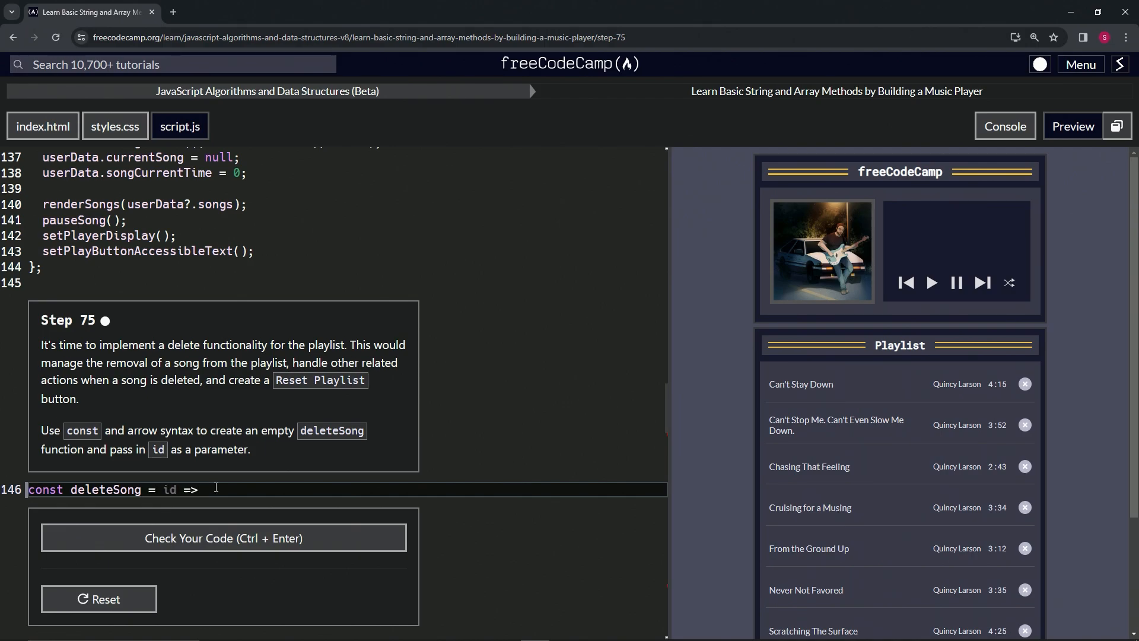
type("{};")
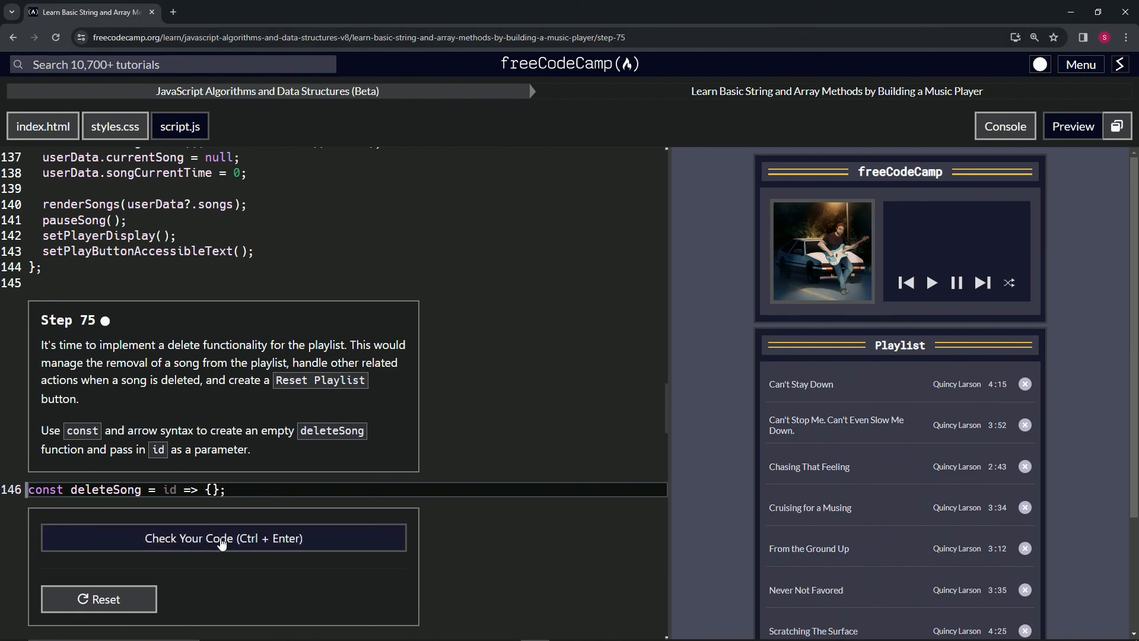
Check the code and submit it, advancing to step 76.
left_click(223, 537)
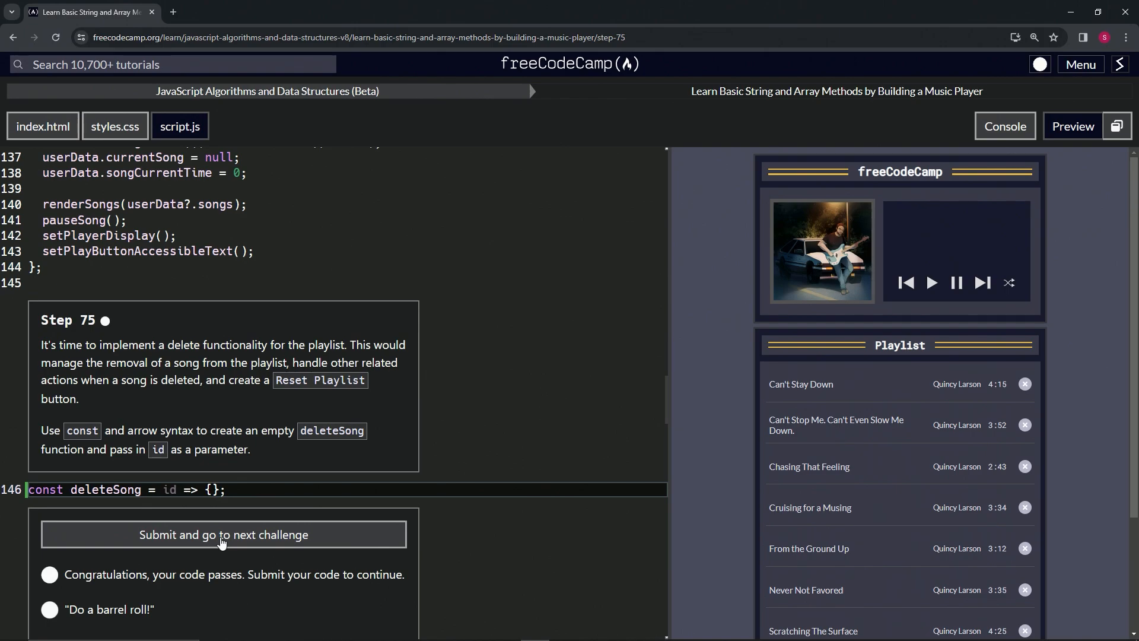
left_click(223, 535)
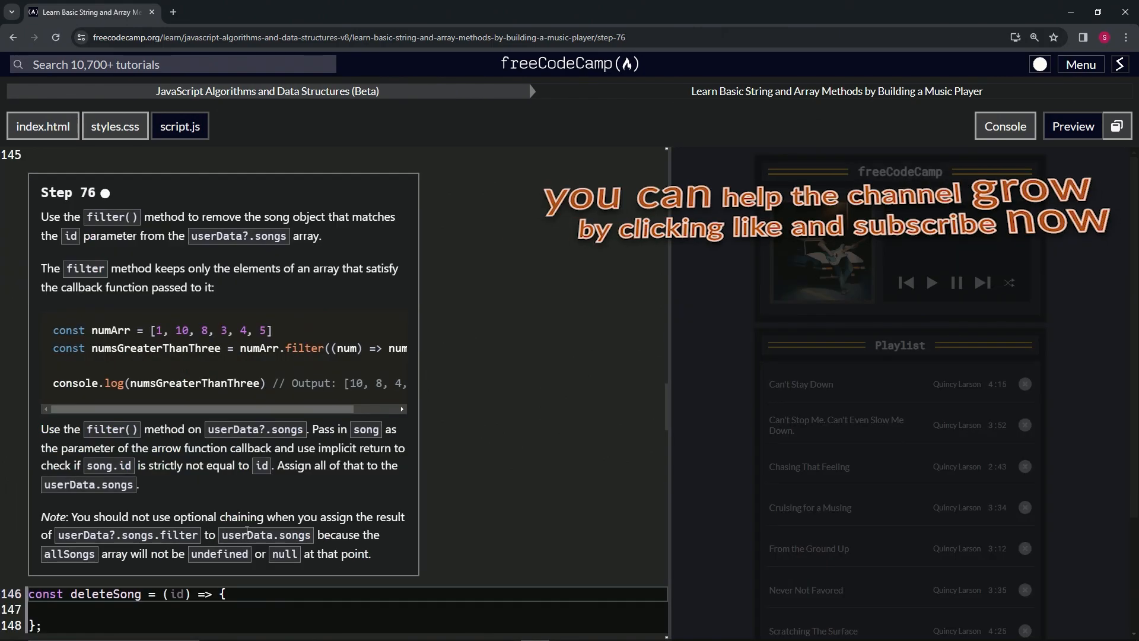